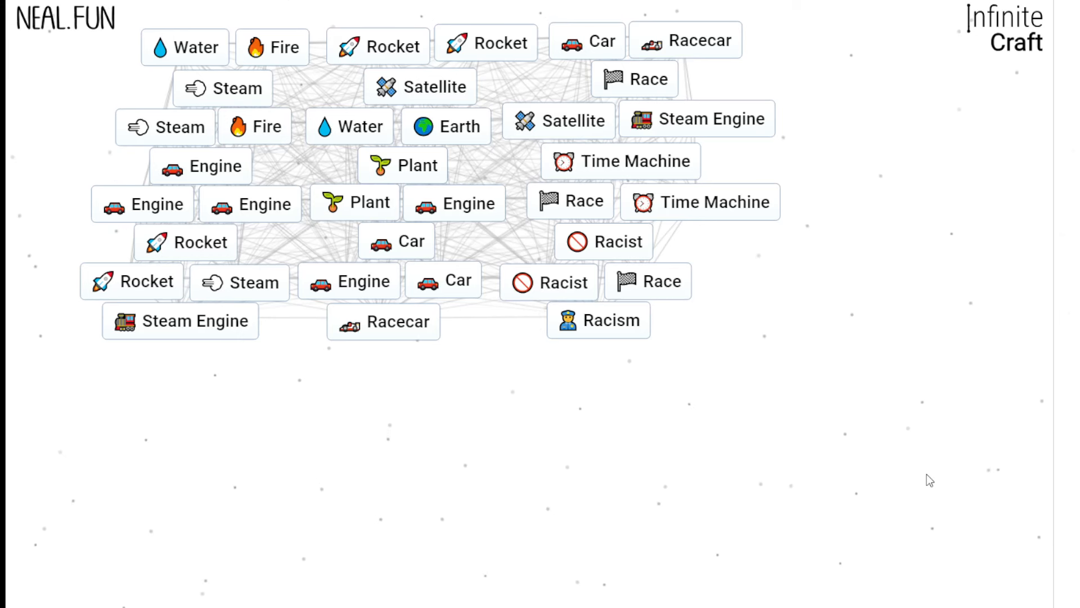
{"action": "mouse_move", "coordinate": [833, 330]}
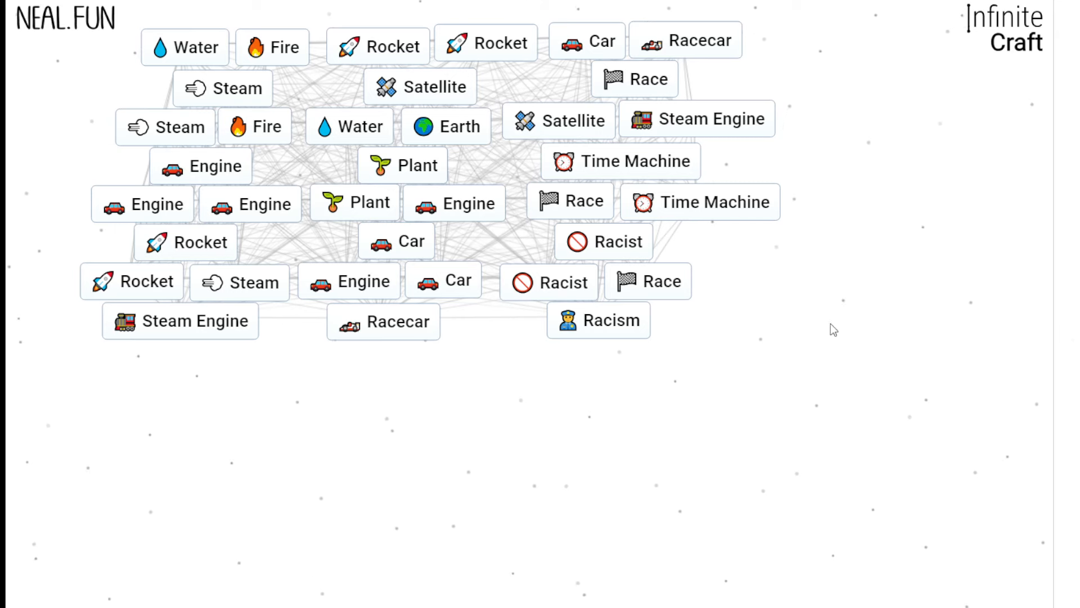
Step: Drag an element tile onto another to try a combination, leaving America on the canvas
{"action": "left_click_drag", "start_coordinate": [270, 47], "coordinate": [58, 115]}
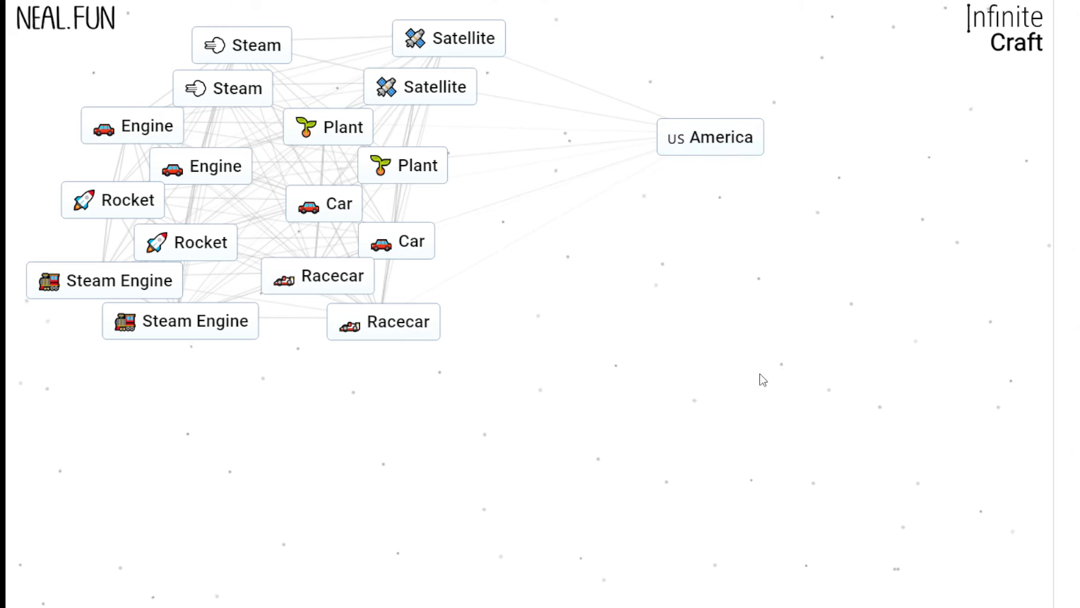
{"action": "mouse_move", "coordinate": [618, 178]}
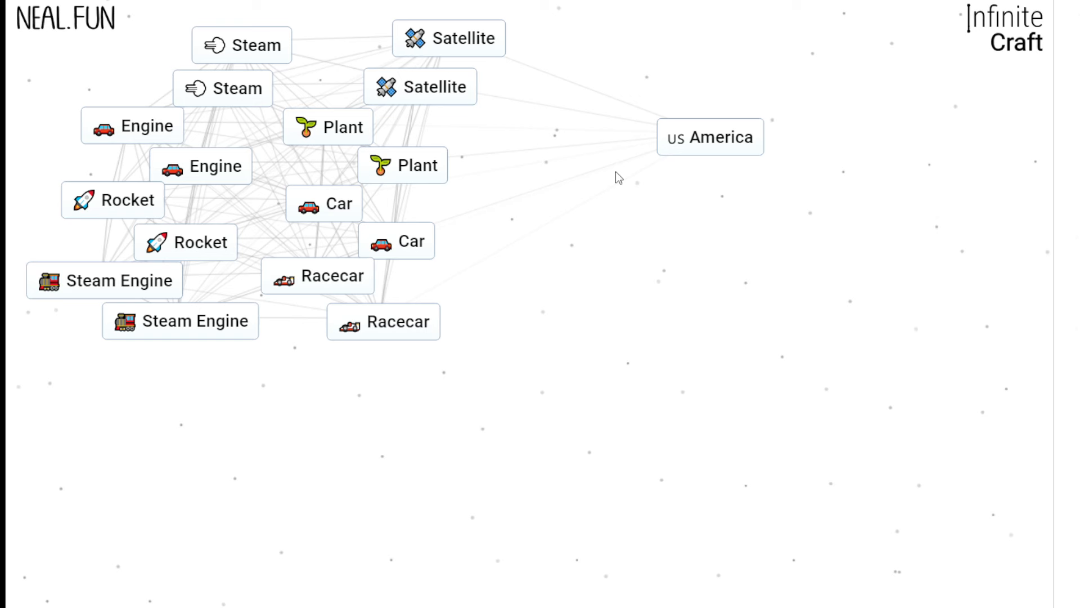